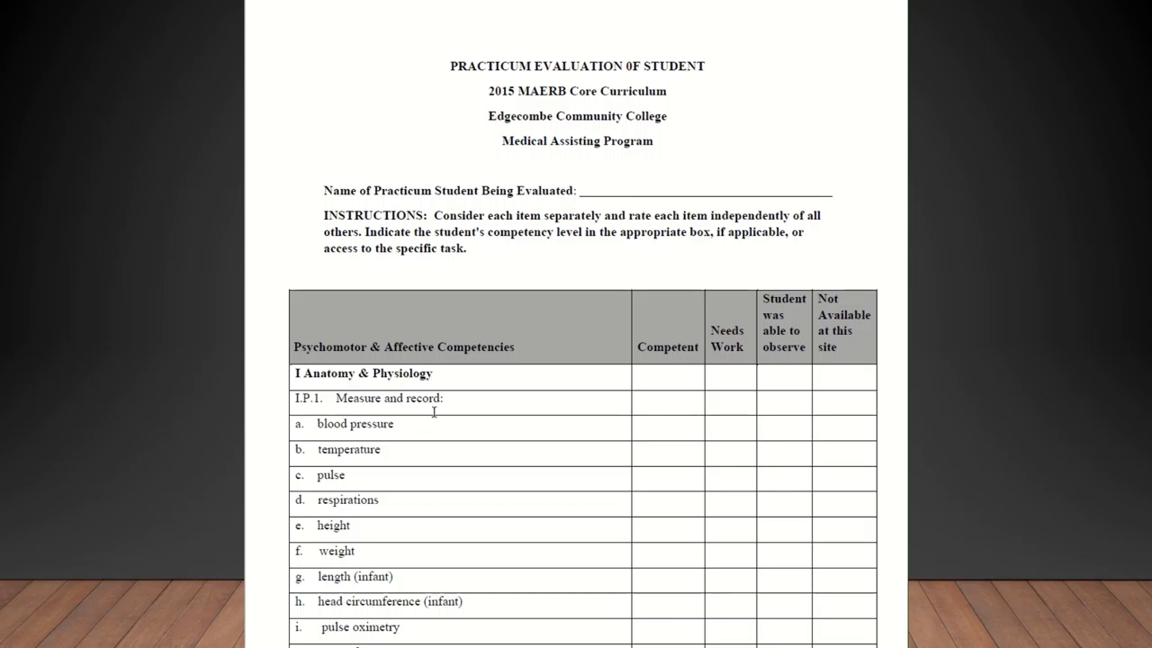
scroll("down", 3)
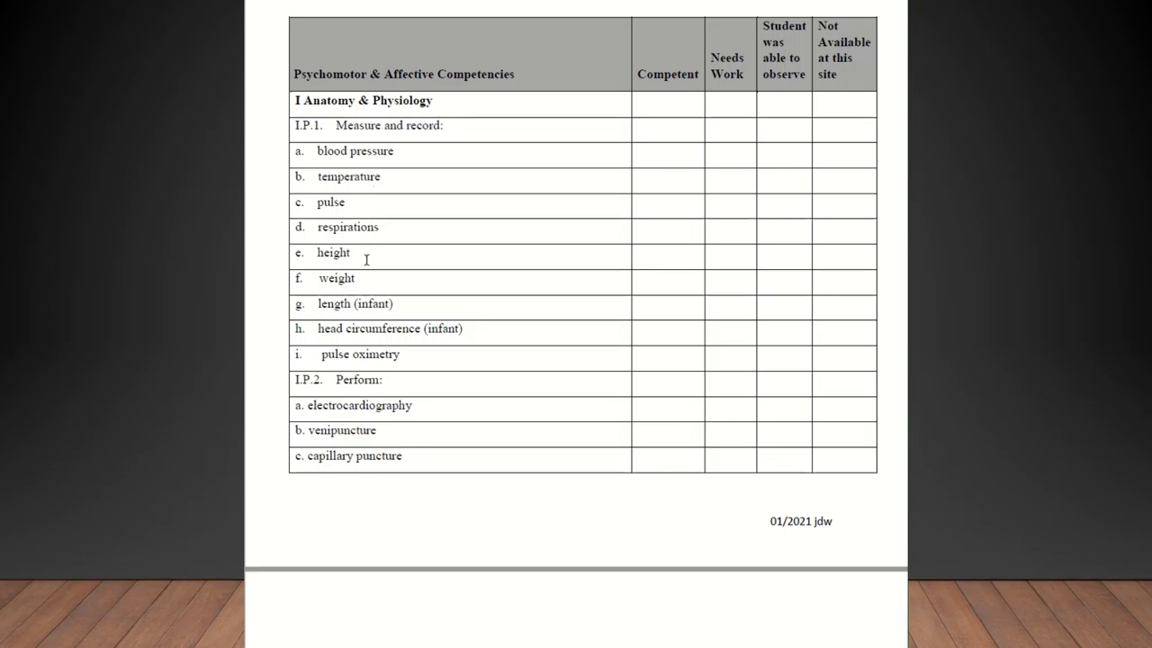
mouse_move(366, 280)
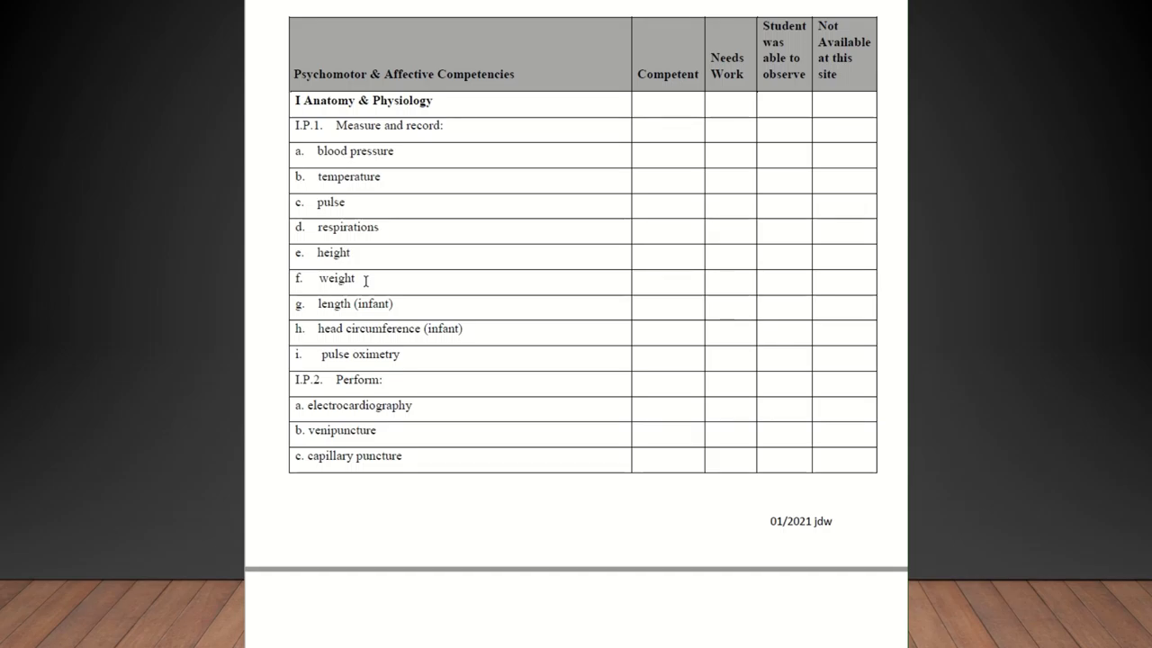
scroll("down", 3)
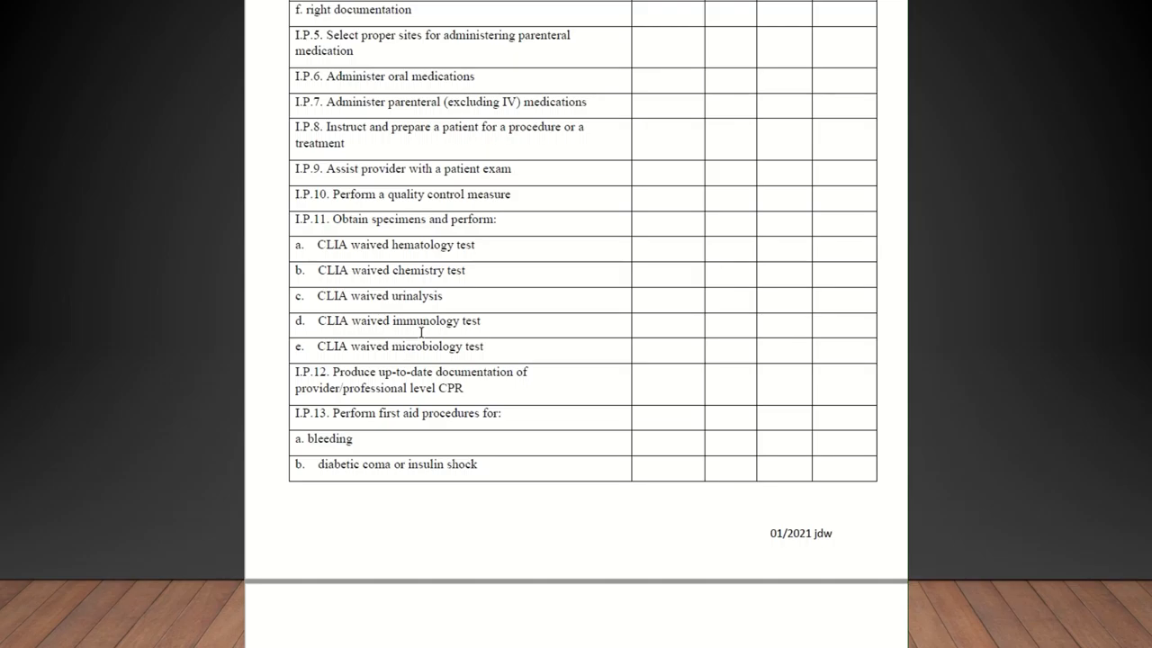
scroll("down", 3)
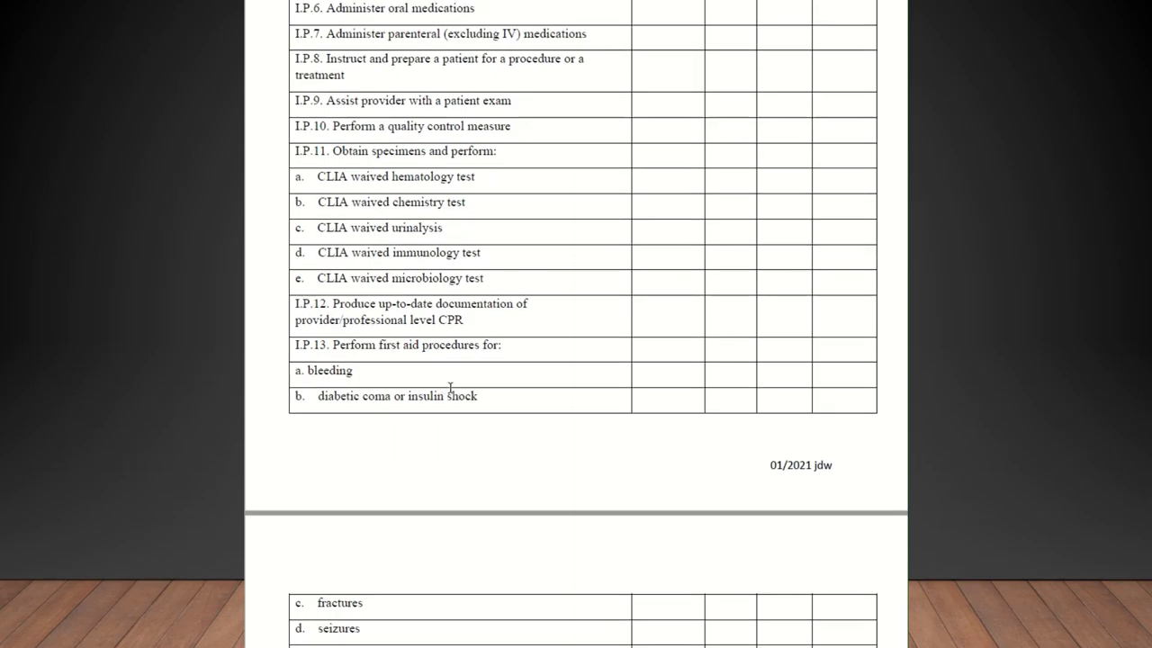
scroll("down", 3)
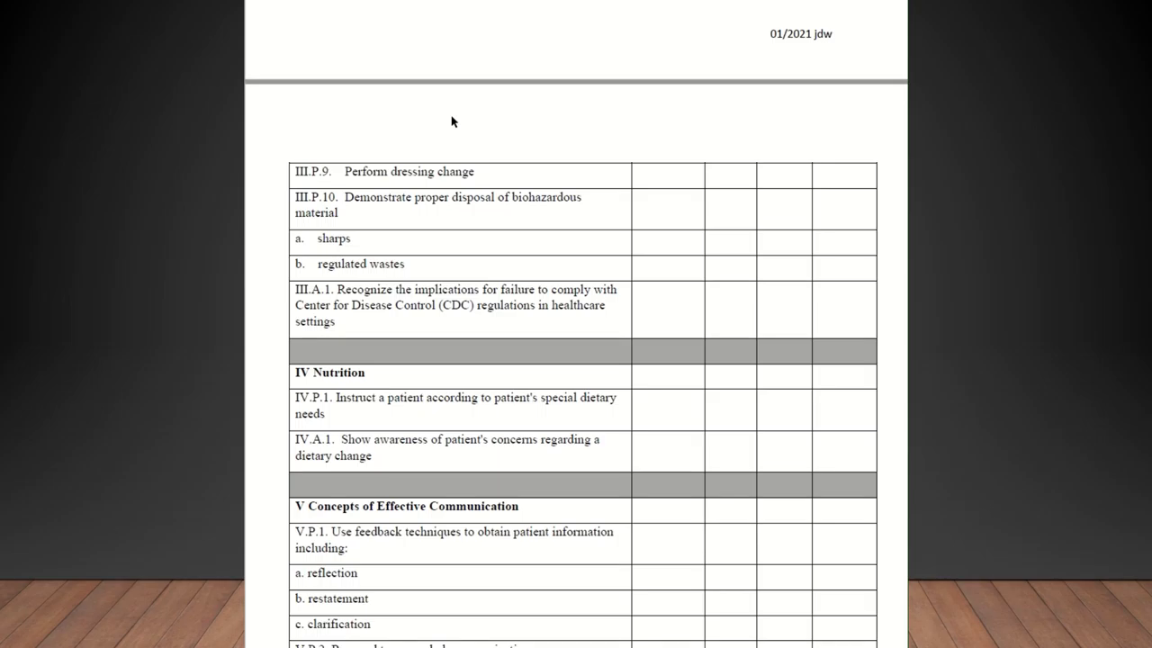
scroll("down", 3)
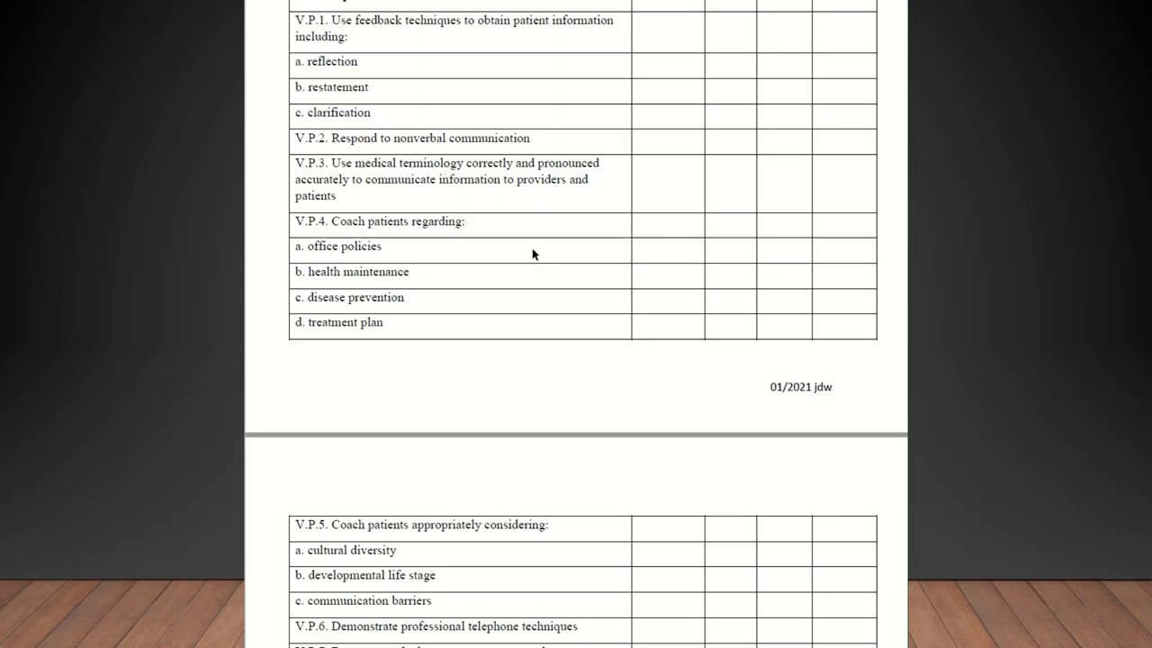
scroll("down", 3)
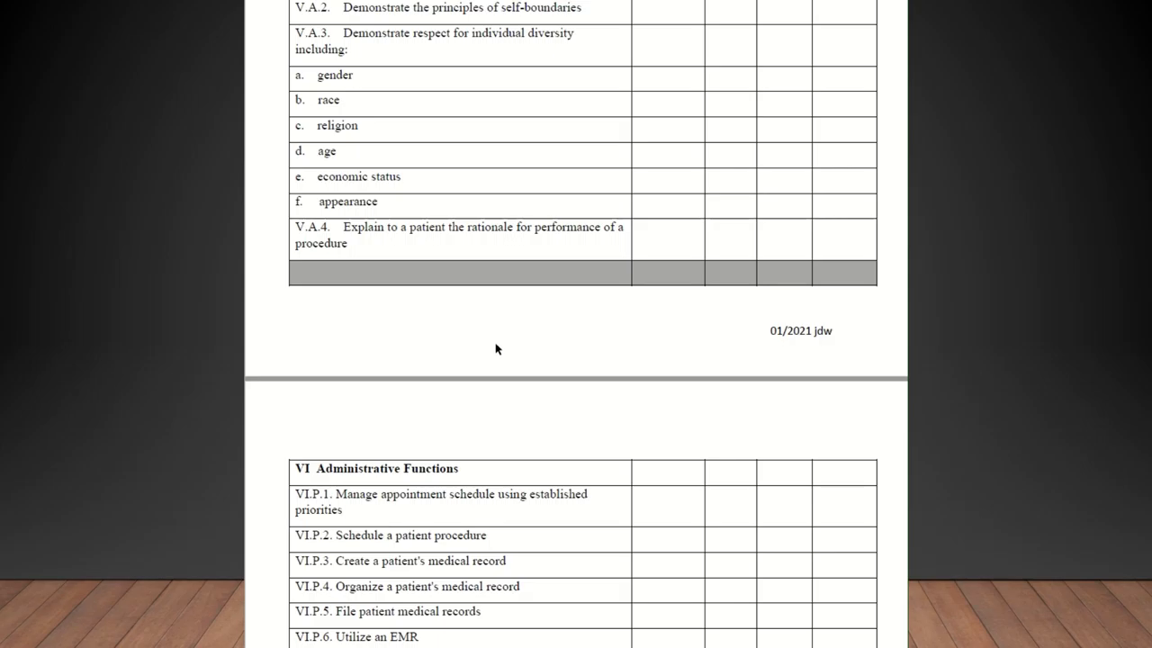
scroll("down", 3)
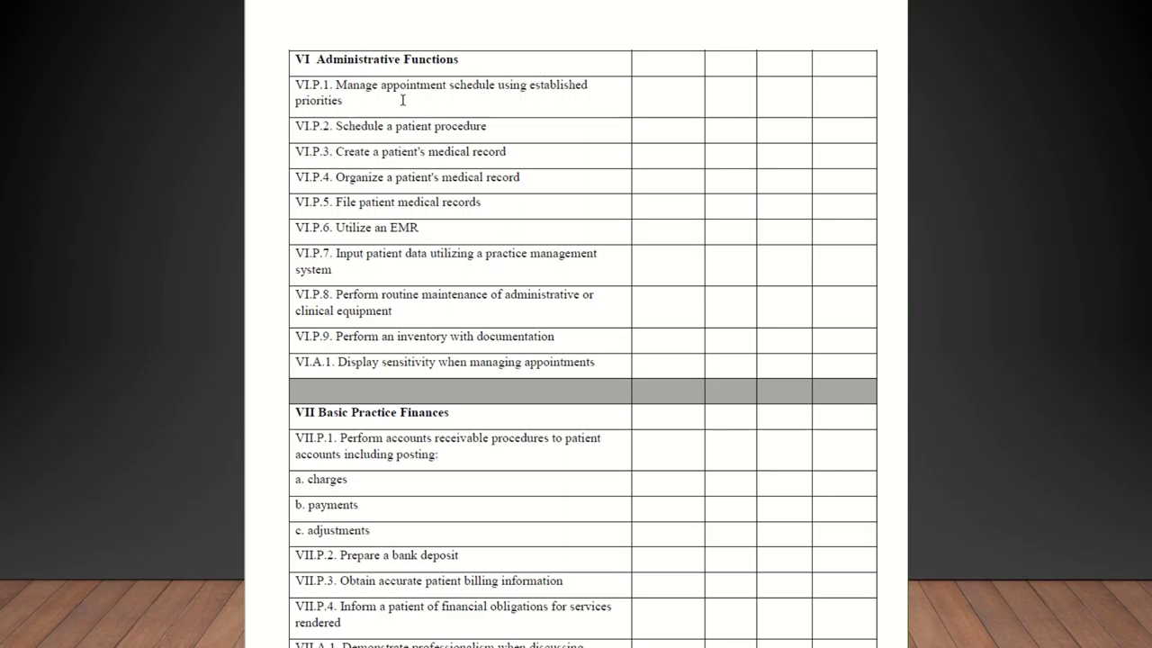
mouse_move(468, 149)
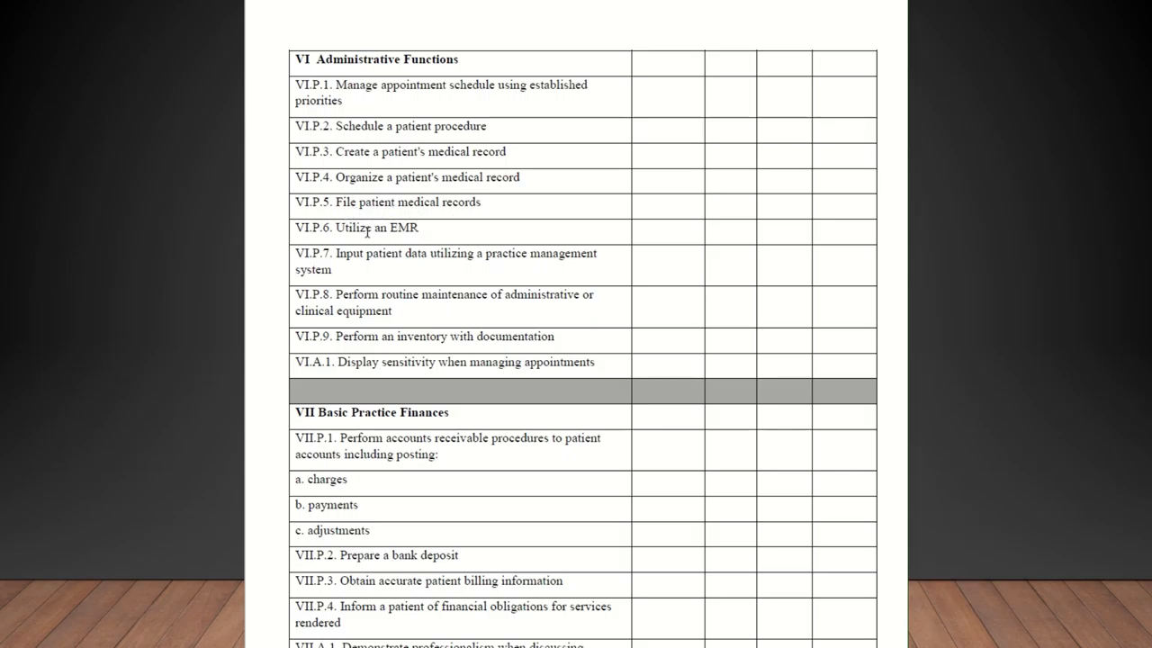
mouse_move(424, 245)
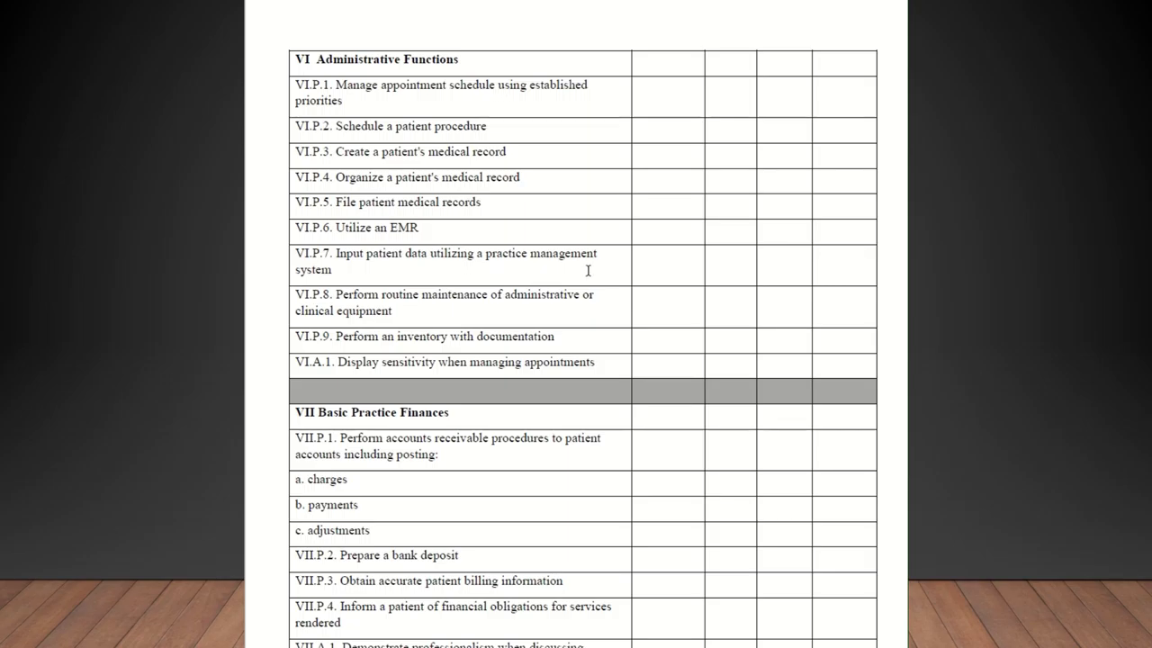
mouse_move(482, 306)
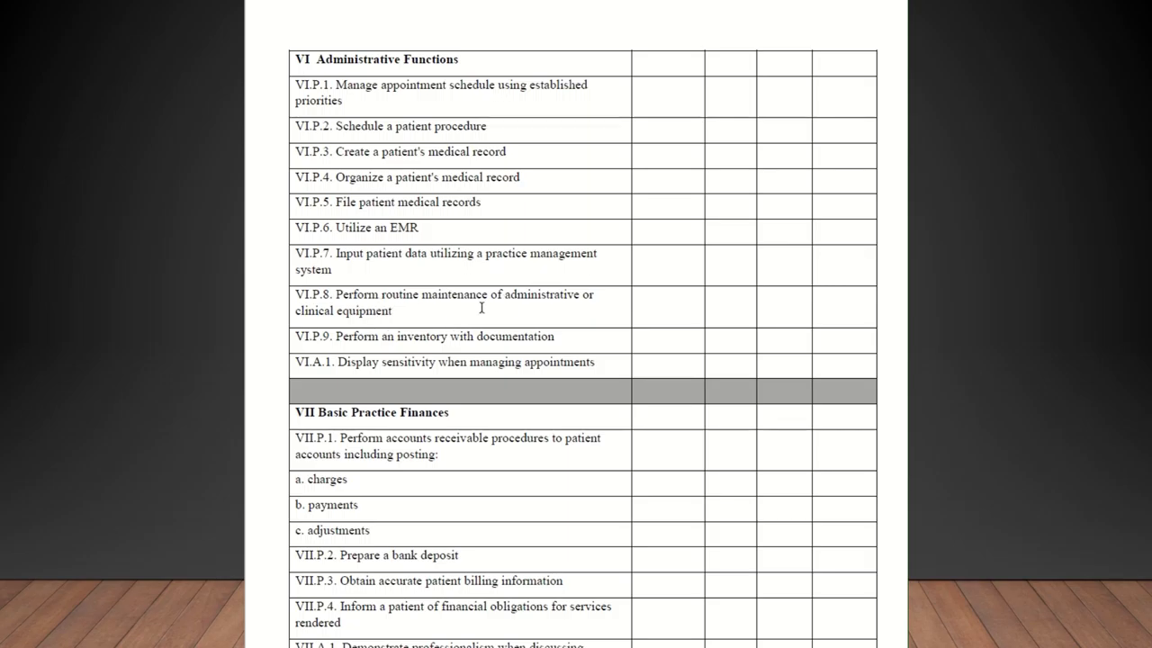
mouse_move(422, 337)
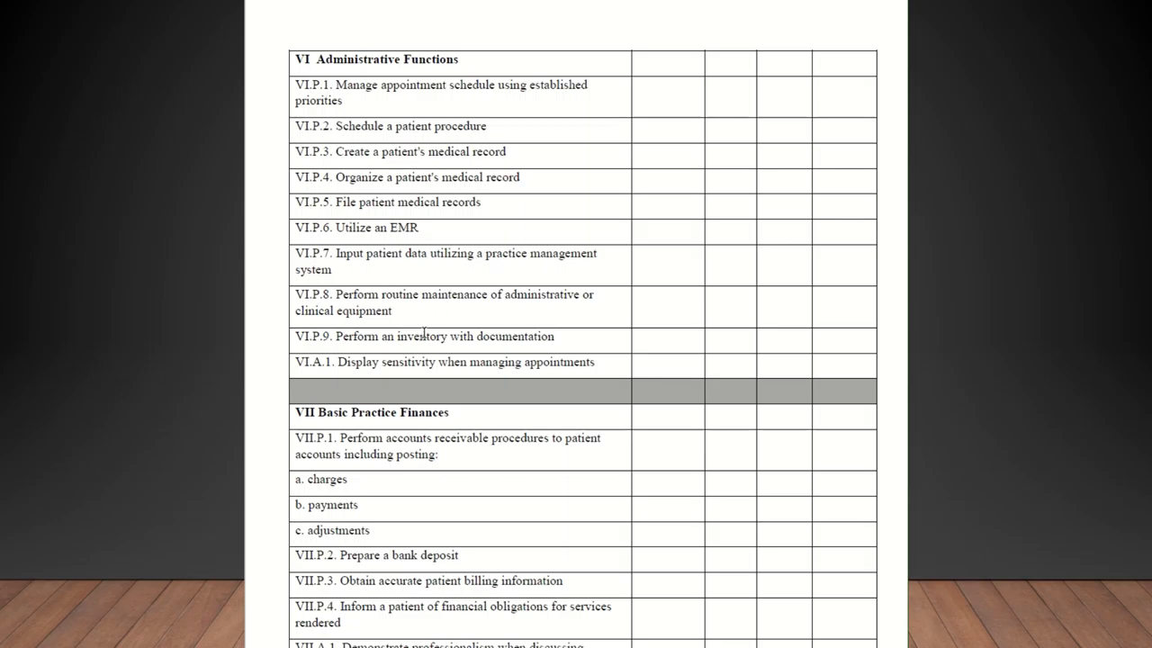
scroll("down", 3)
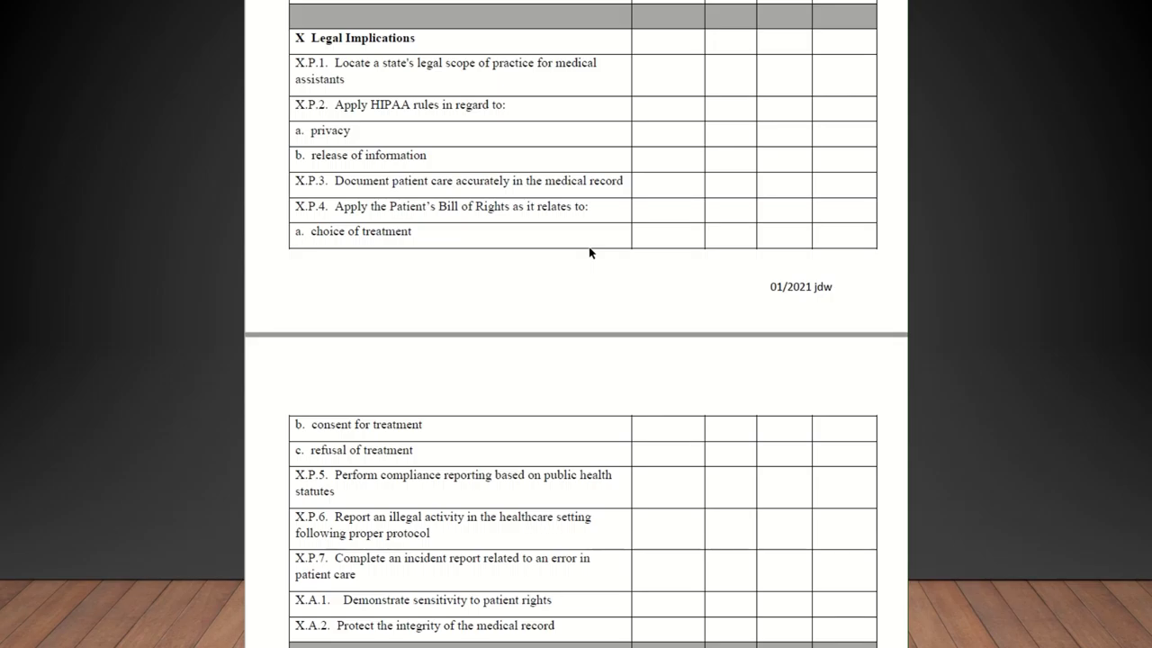
scroll("down", 3)
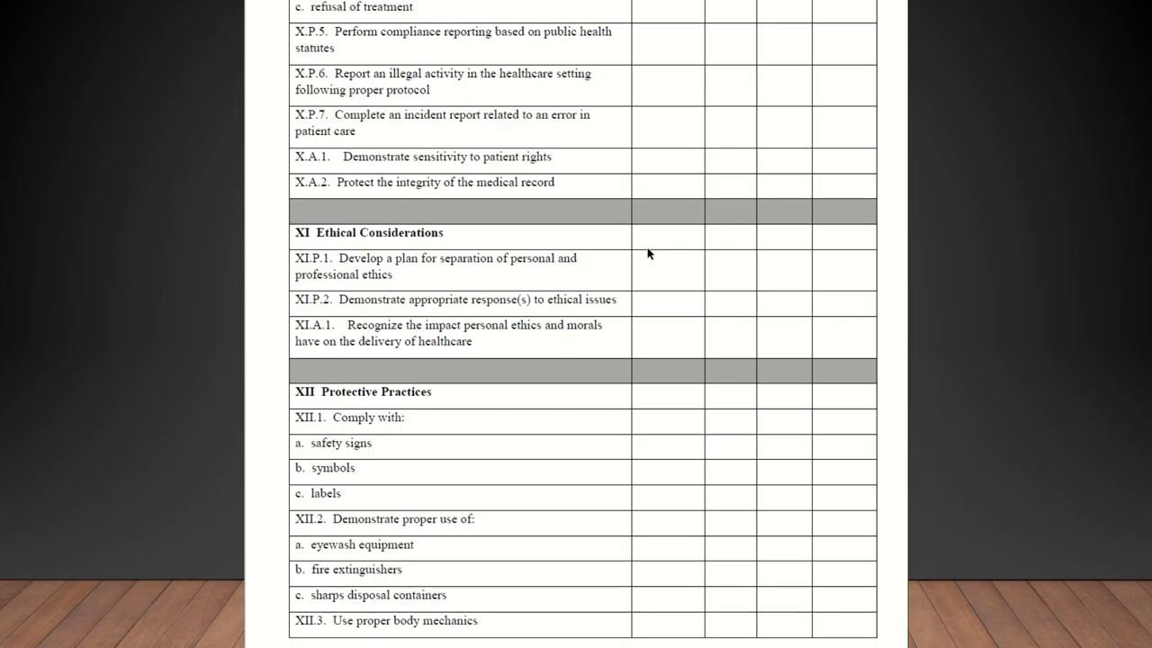
scroll("down", 3)
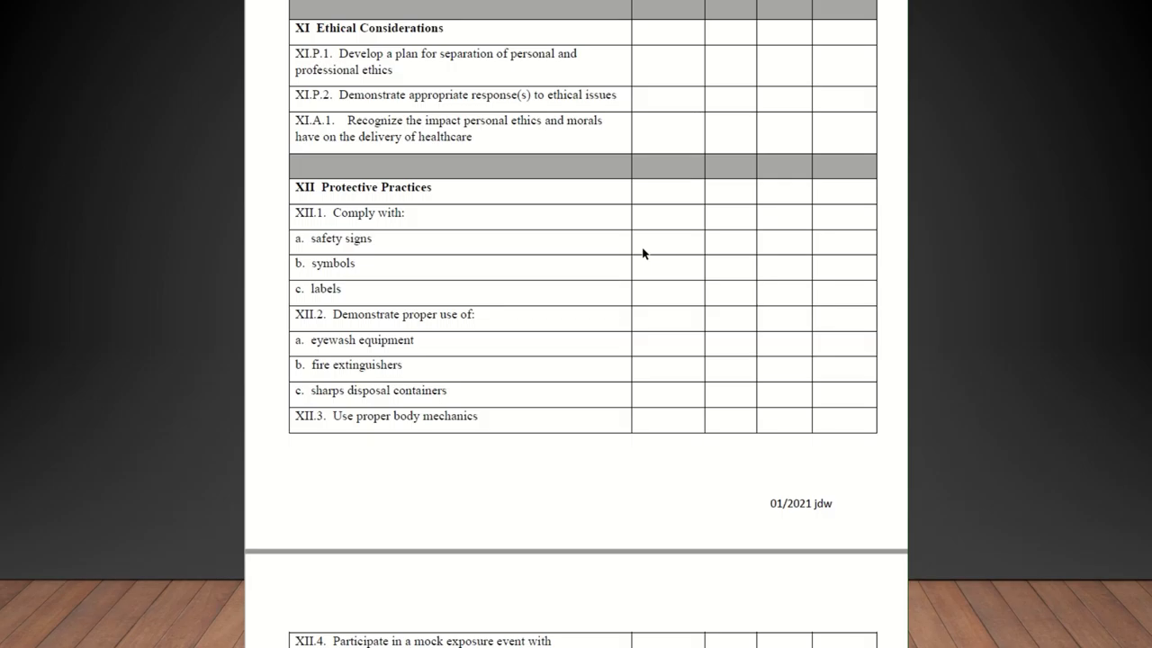
scroll("down", 3)
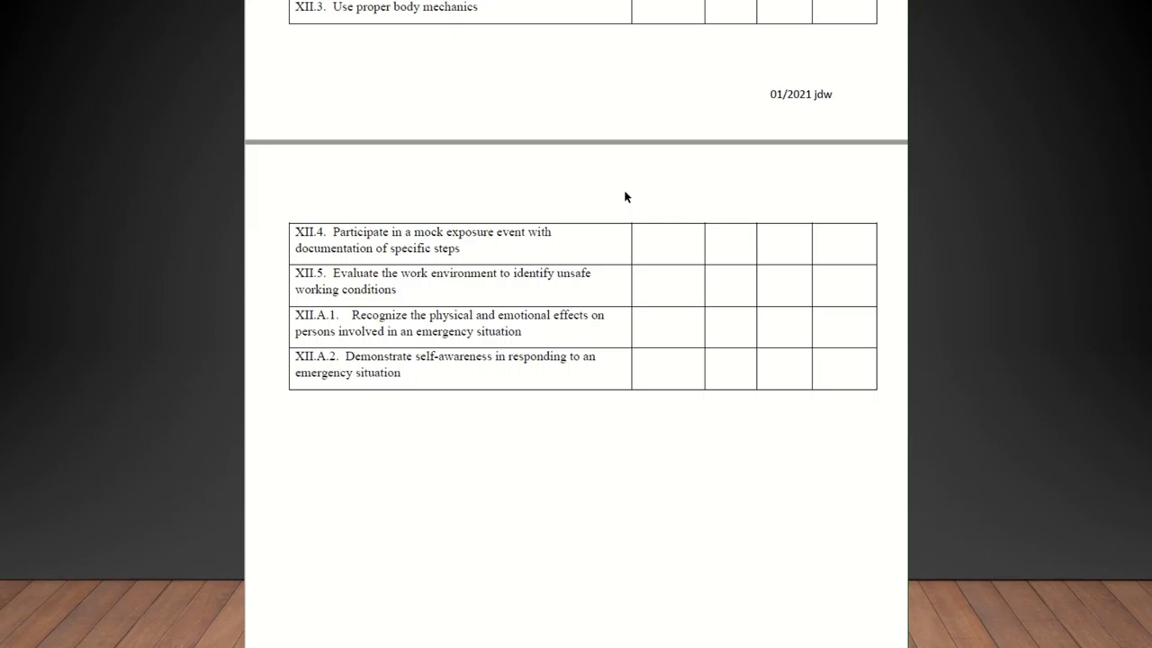
mouse_move(508, 170)
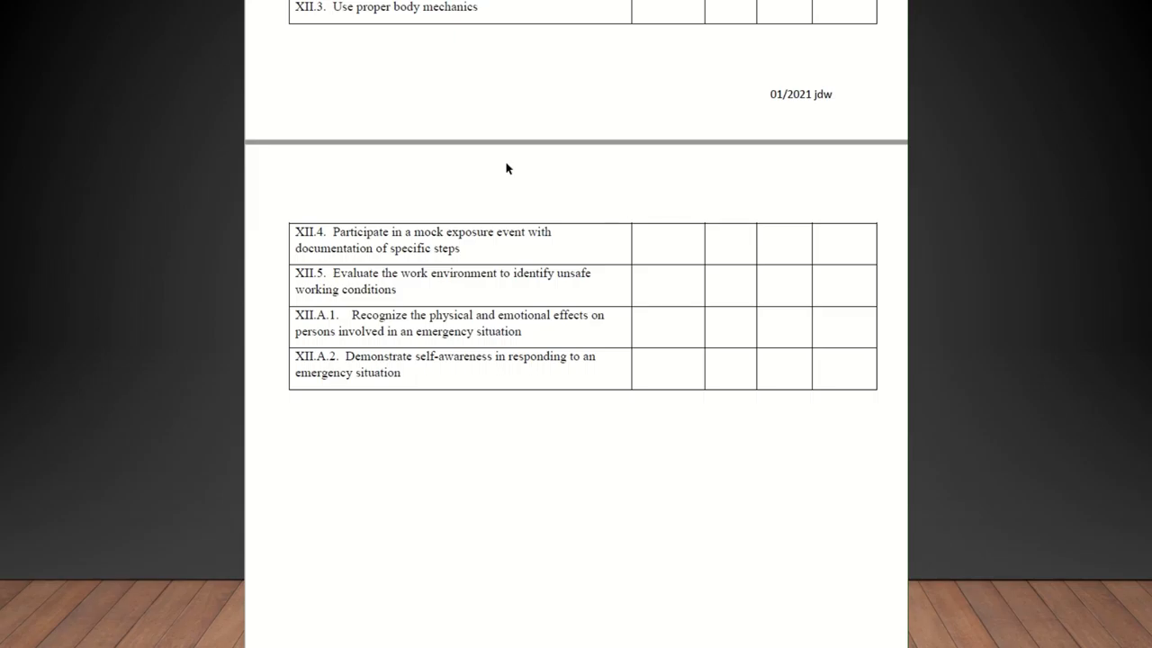
mouse_move(579, 45)
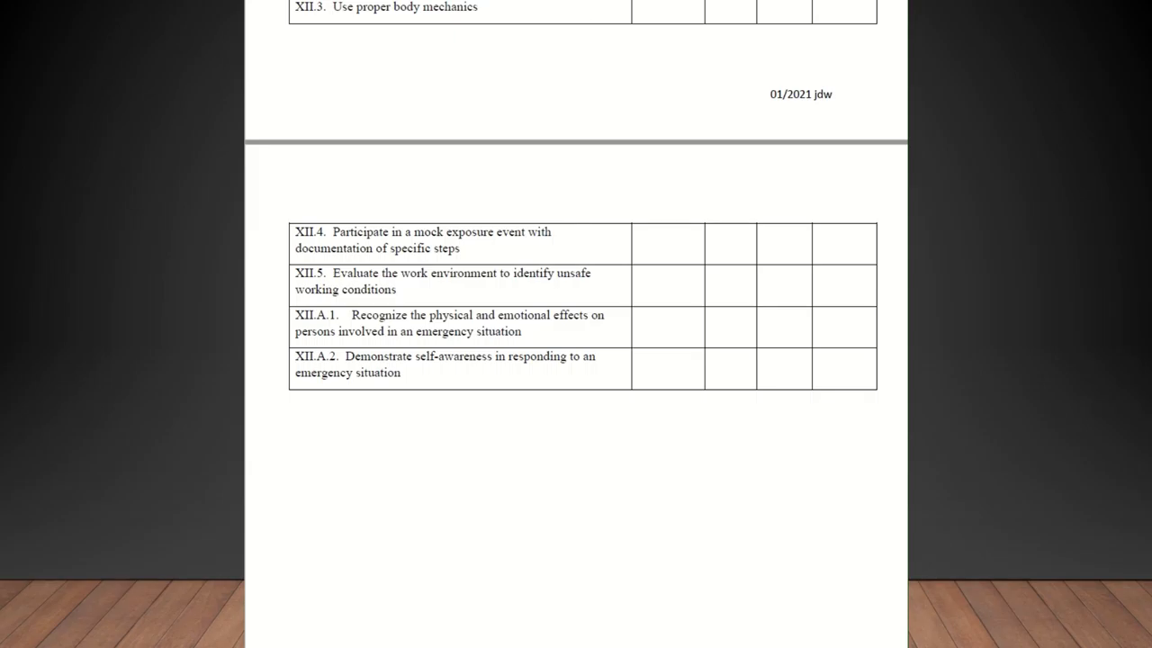
mouse_move(718, 123)
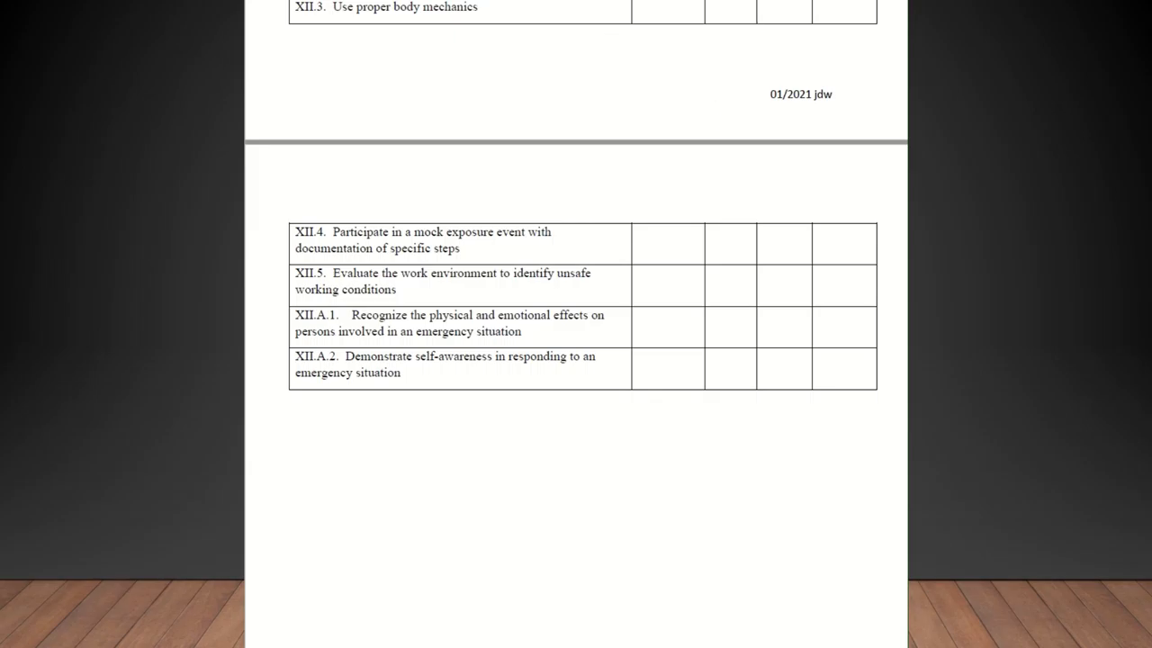
scroll("down", 3)
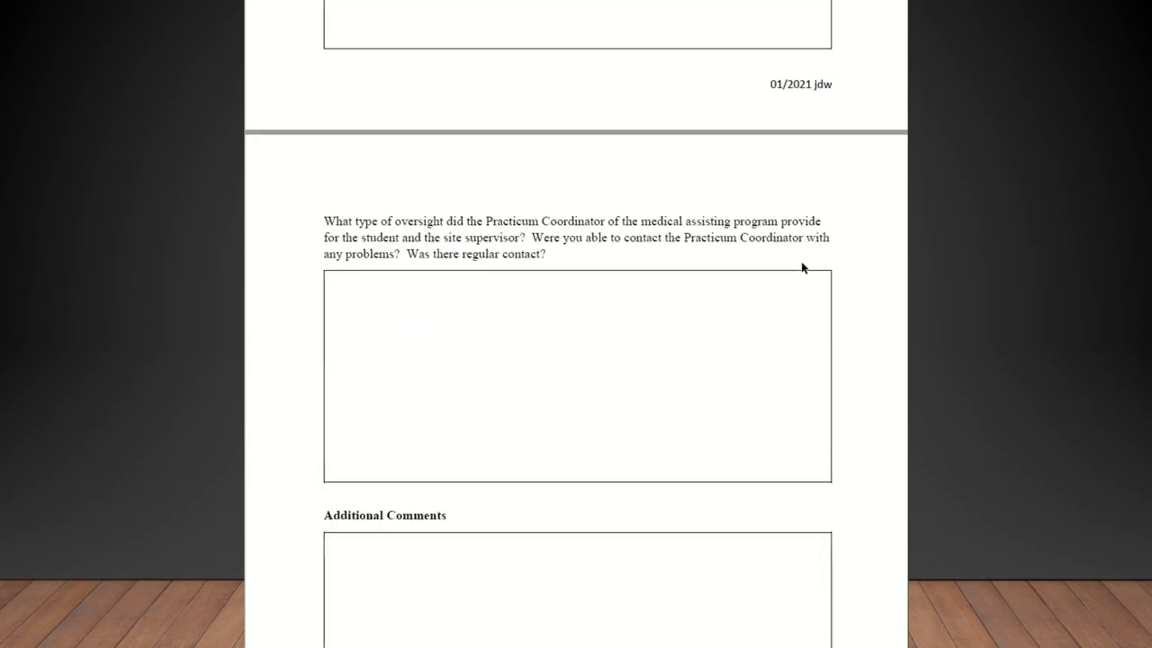
scroll("down", 3)
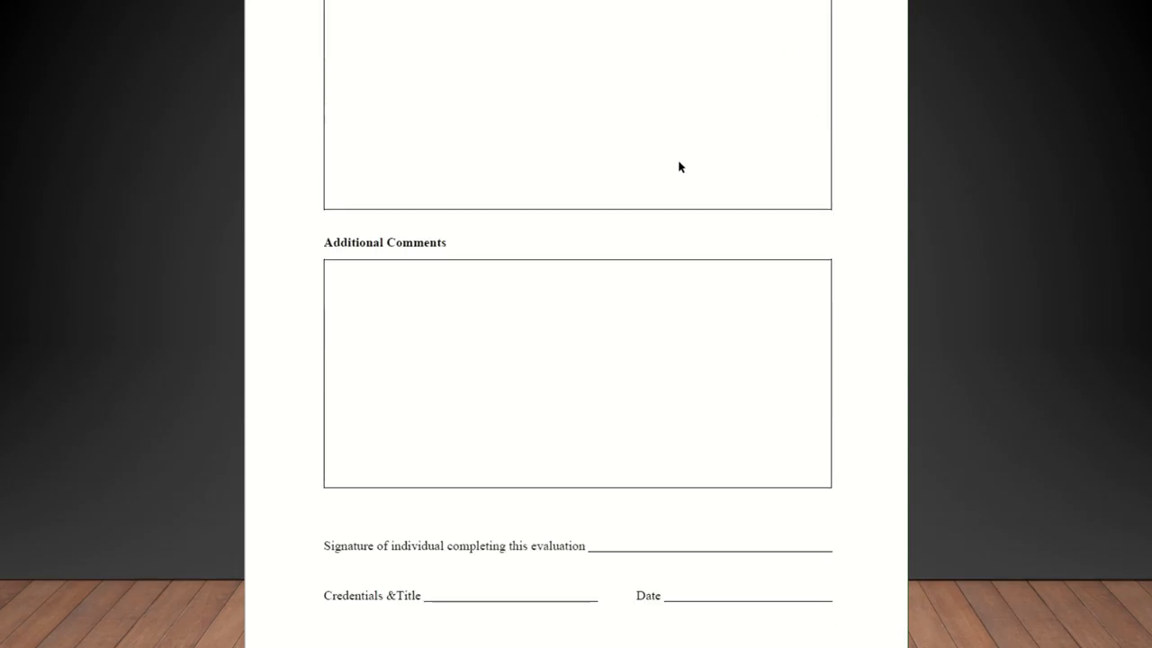
scroll("down", 3)
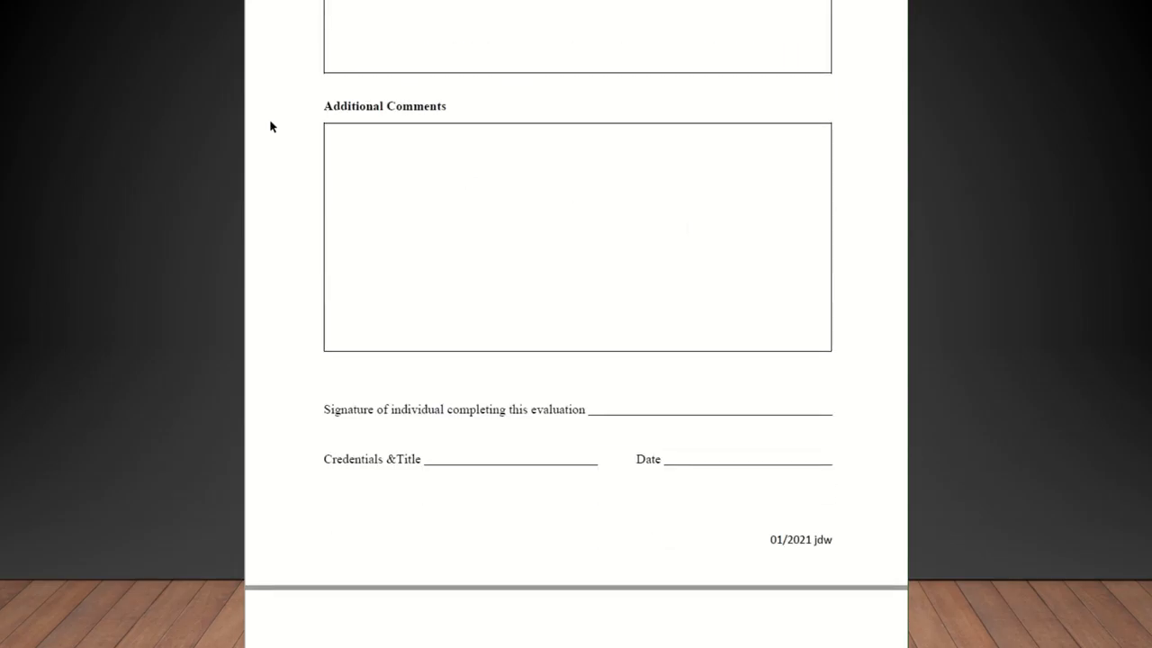
mouse_move(635, 353)
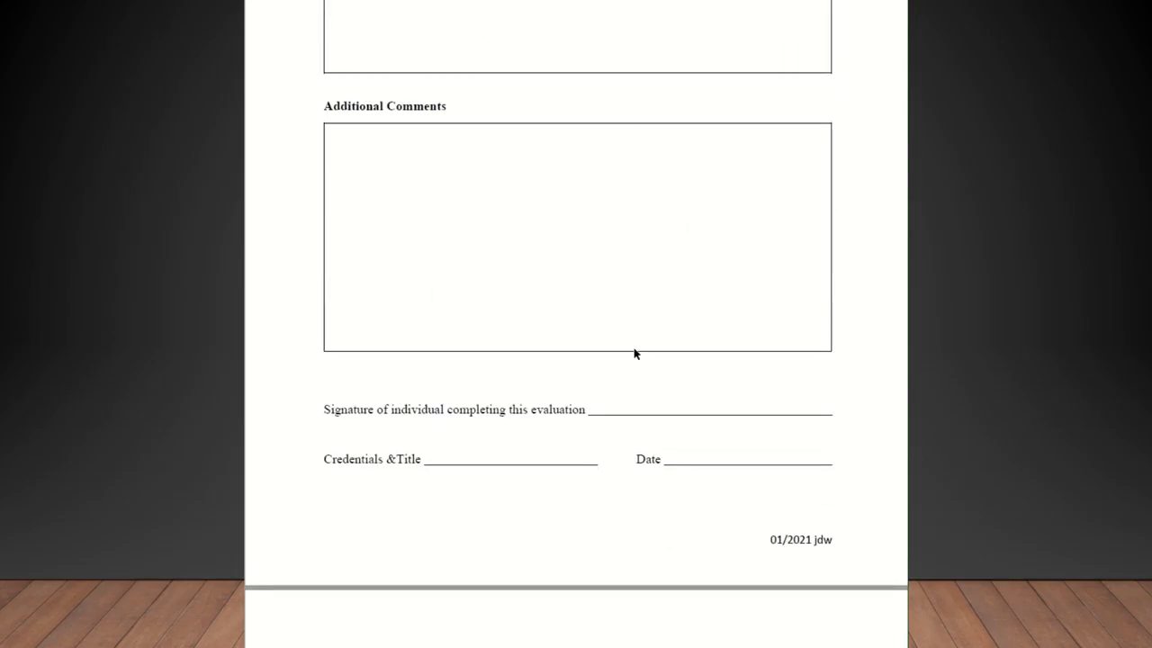
mouse_move(673, 263)
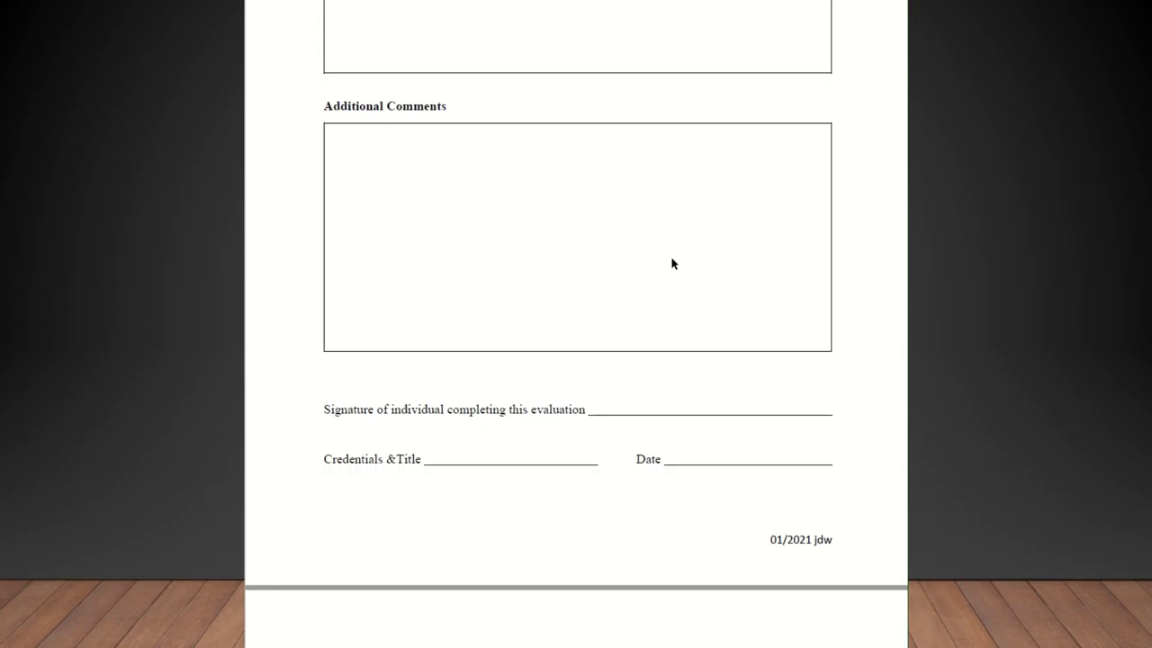
mouse_move(610, 427)
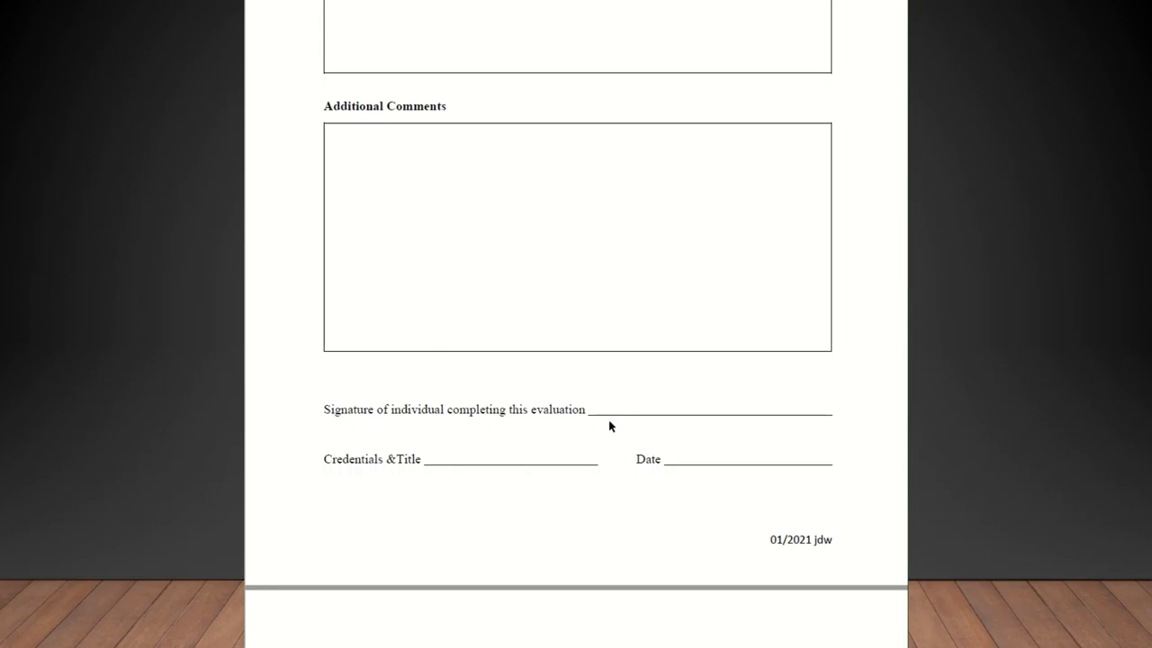
mouse_move(654, 459)
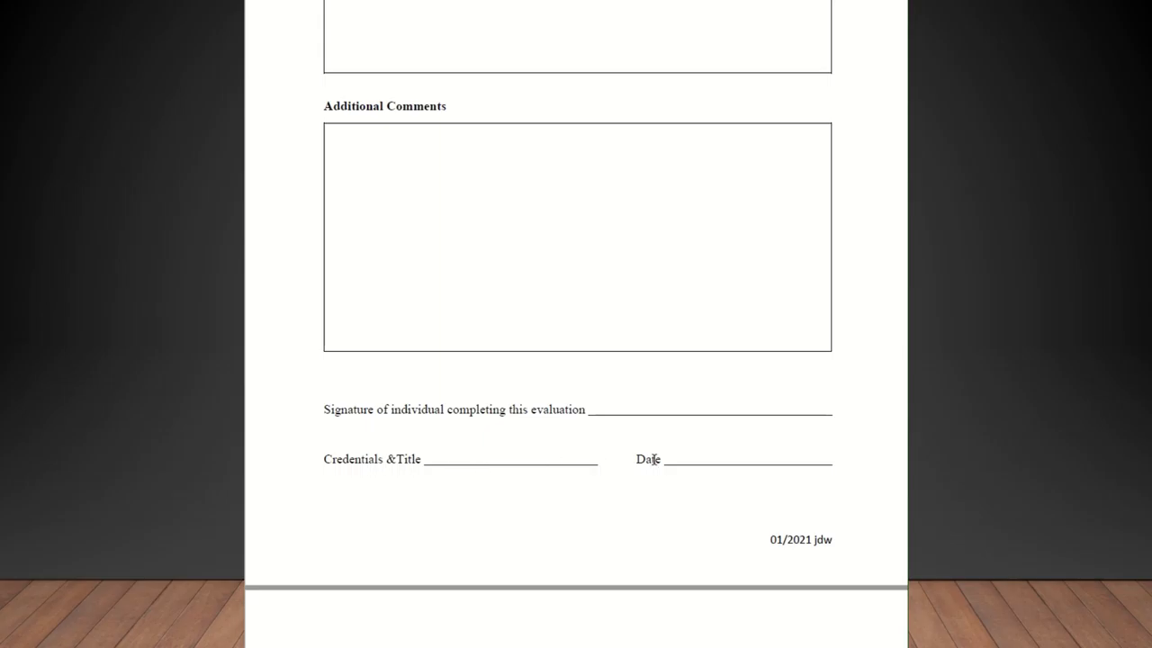
scroll("down", 3)
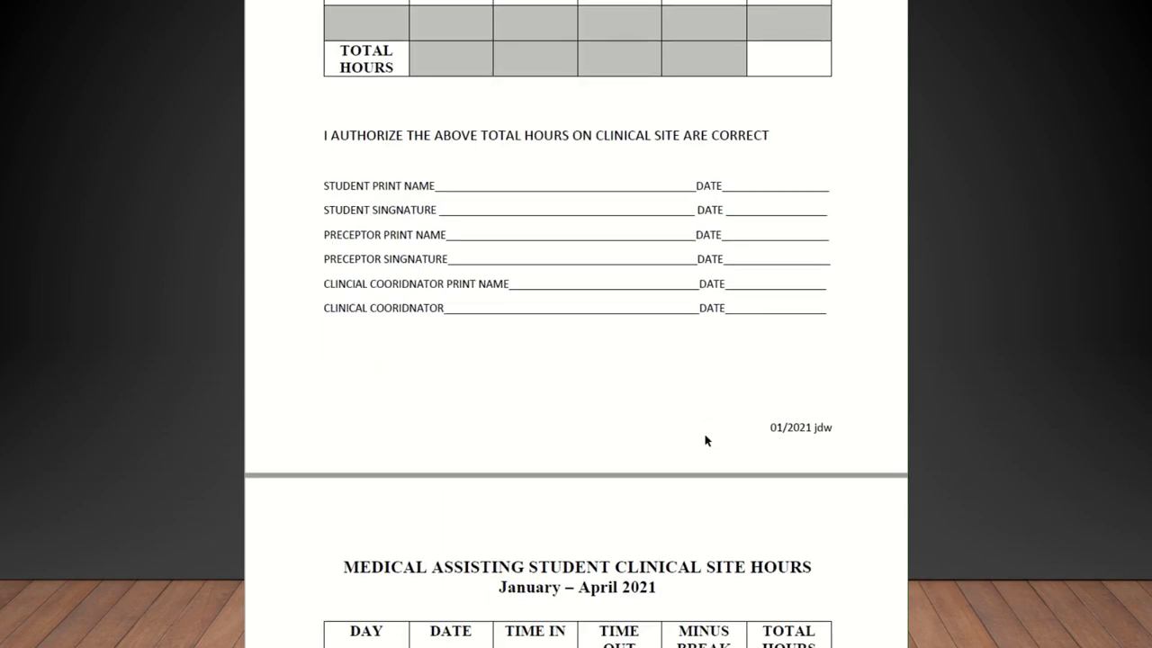
scroll("down", 3)
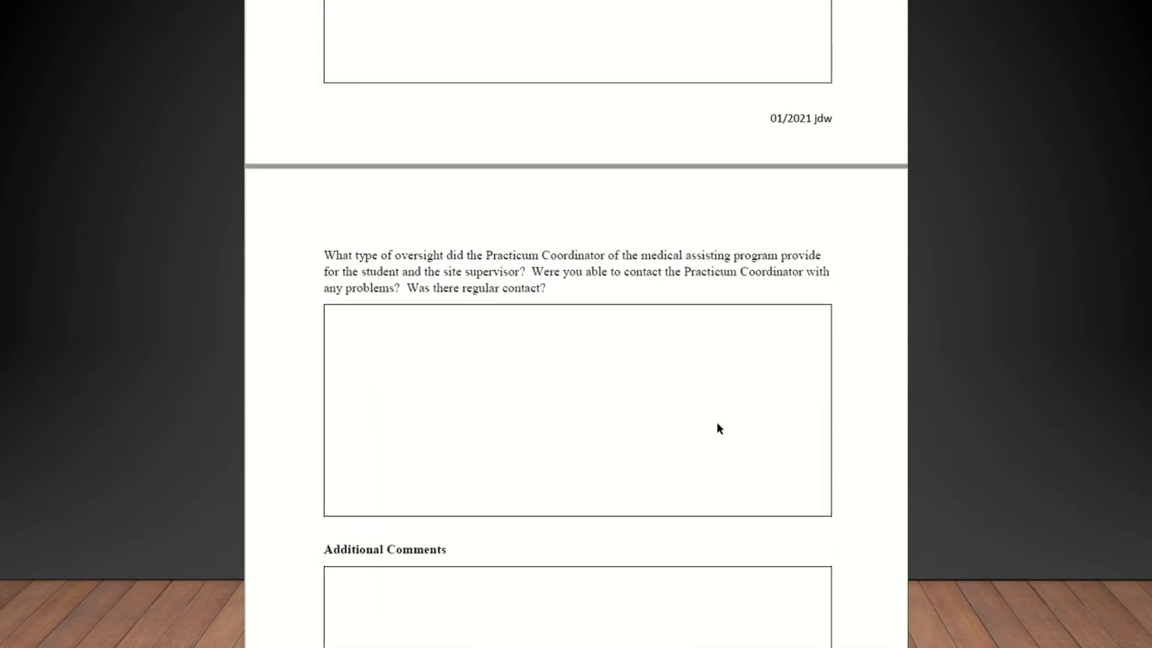